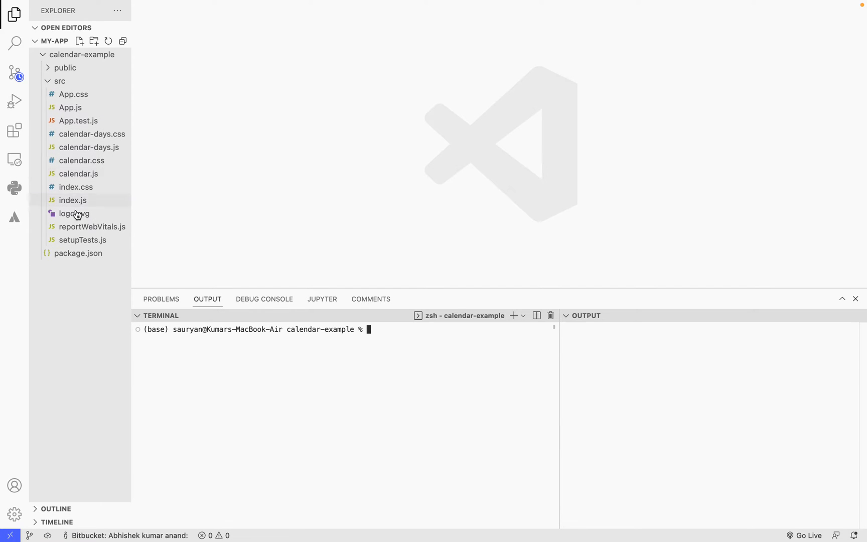
pyautogui.moveTo(98, 144)
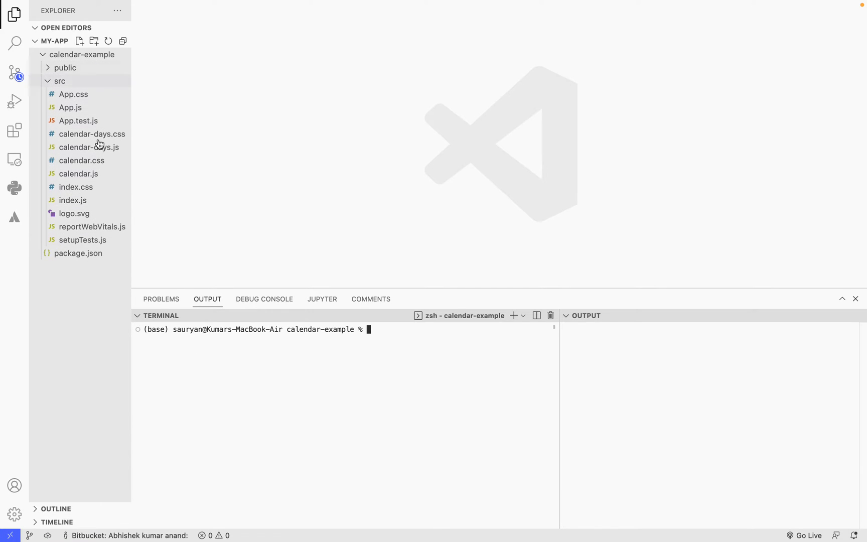
pyautogui.moveTo(114, 308)
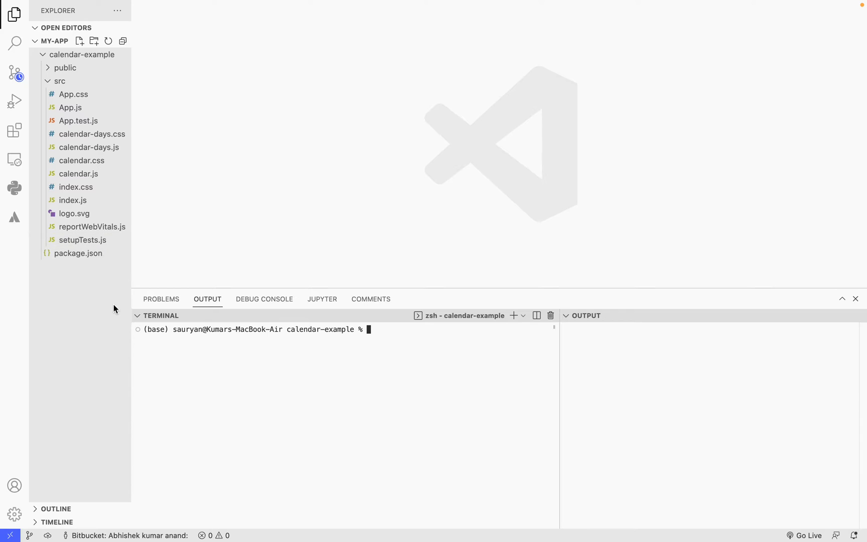
pyautogui.moveTo(310, 384)
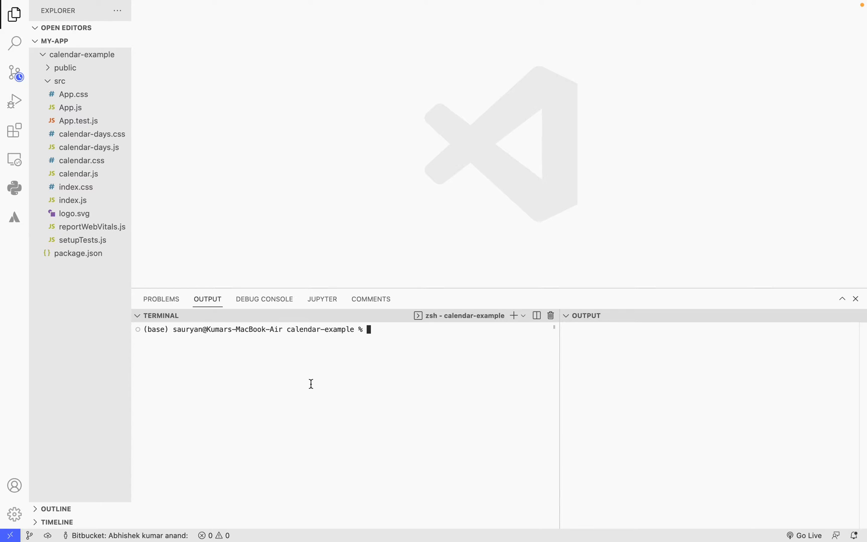
pyautogui.moveTo(354, 383)
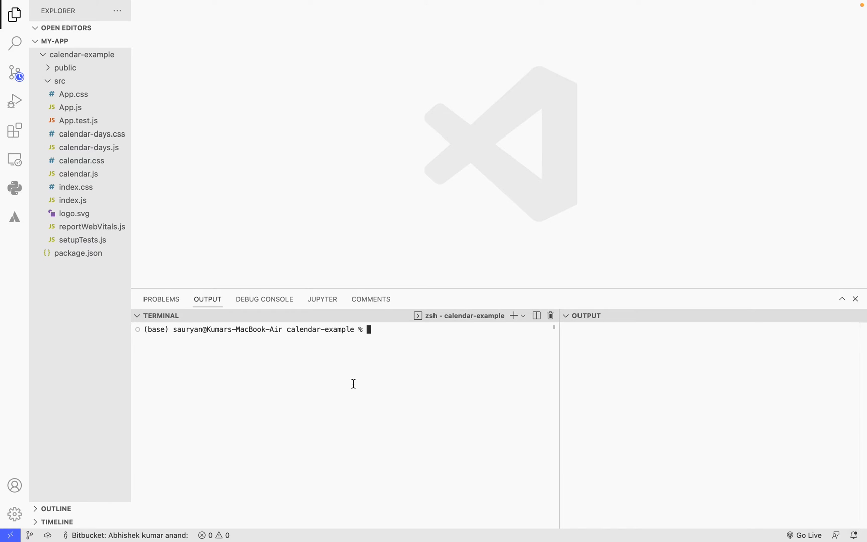
# Run bun in the project terminal to show its usage help and subcommand list
pyautogui.write('b')
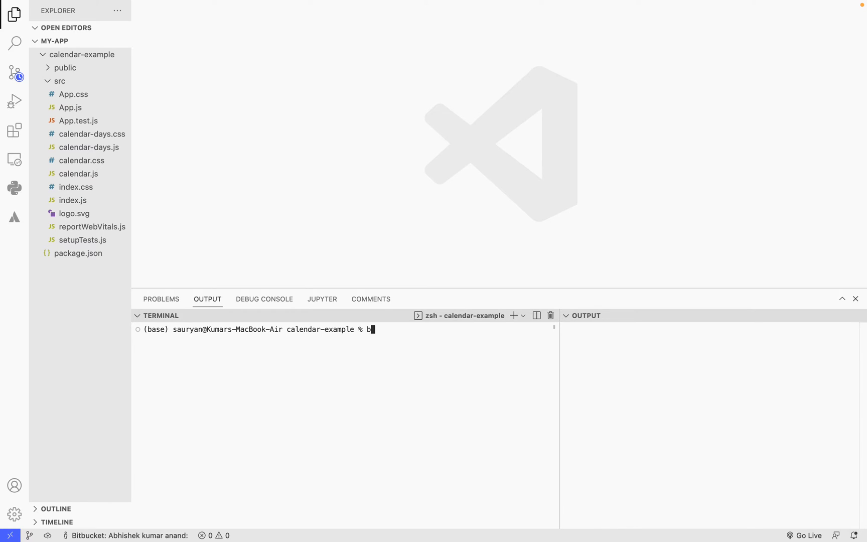
pyautogui.press('Return')
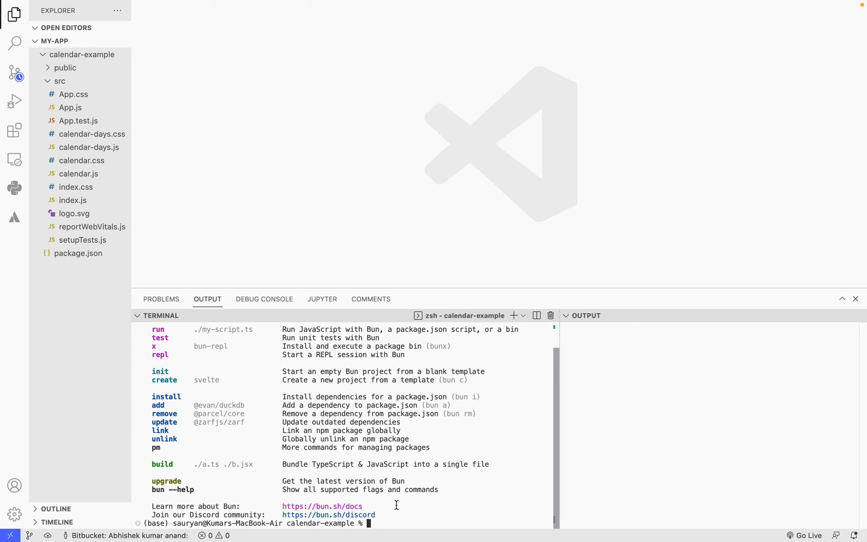
# Run bun i to install 1565 packages, creating bun.lockb and node_modules
pyautogui.write('bun i')
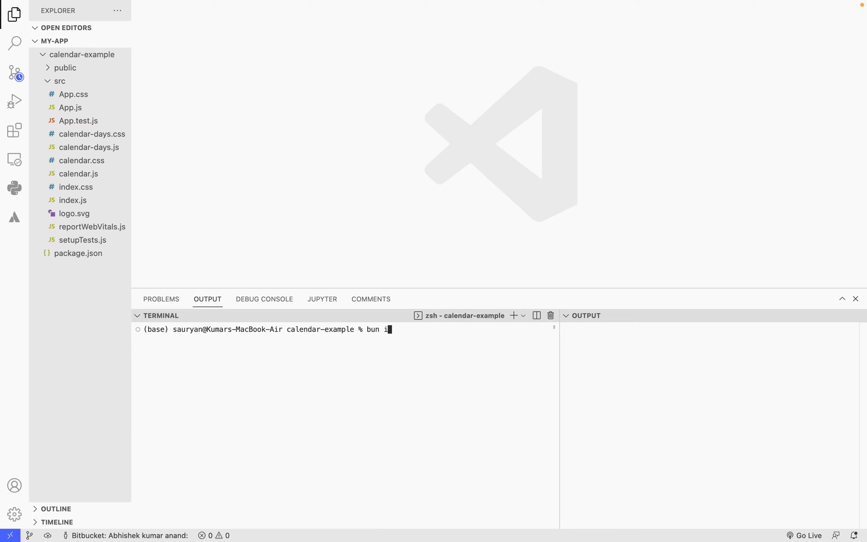
pyautogui.press('Return')
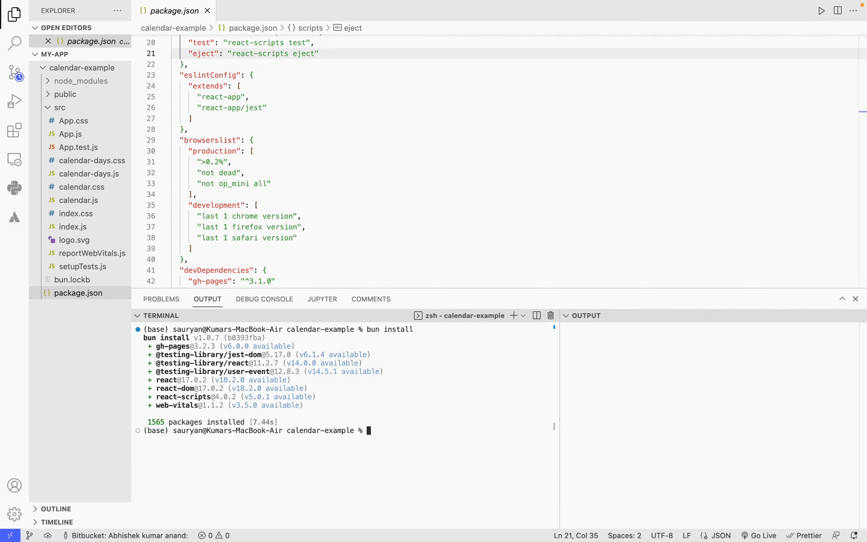
# Run bun start so the dev server compiles and serves at localhost:3000/calendar-example
pyautogui.write('bun start')
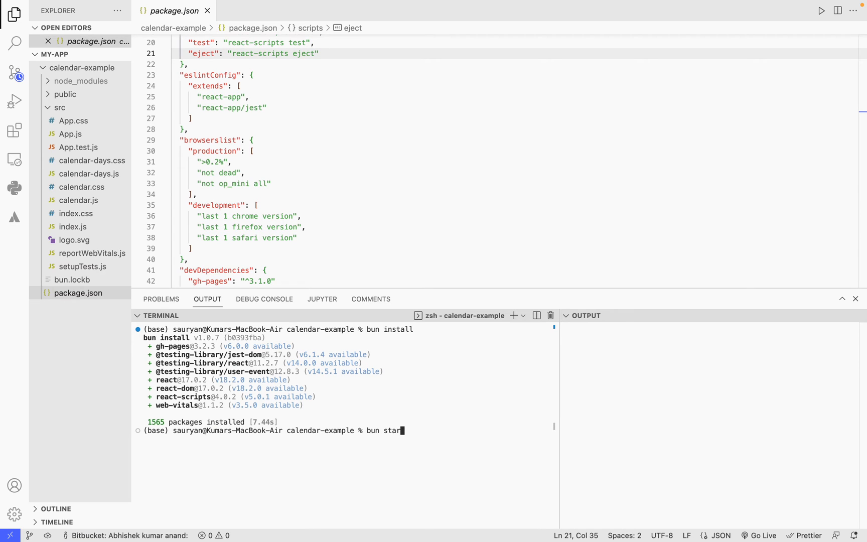
pyautogui.press('Return')
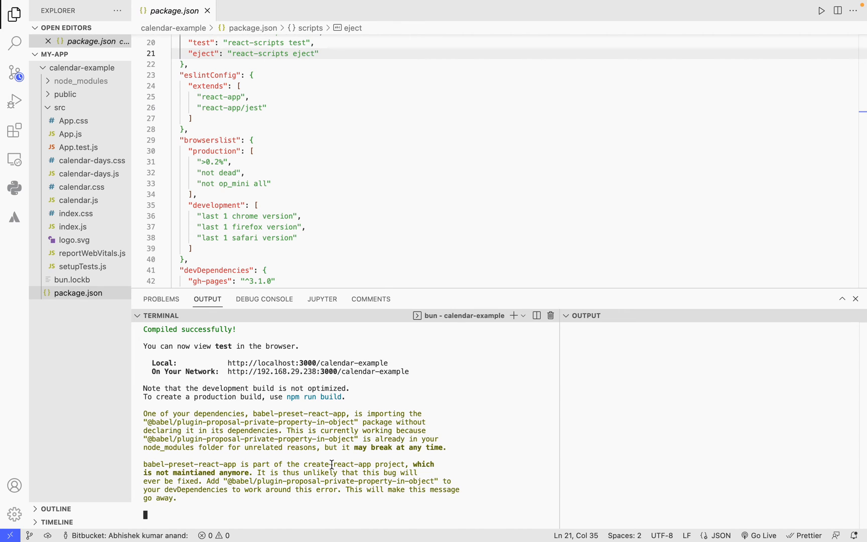
pyautogui.moveTo(313, 405)
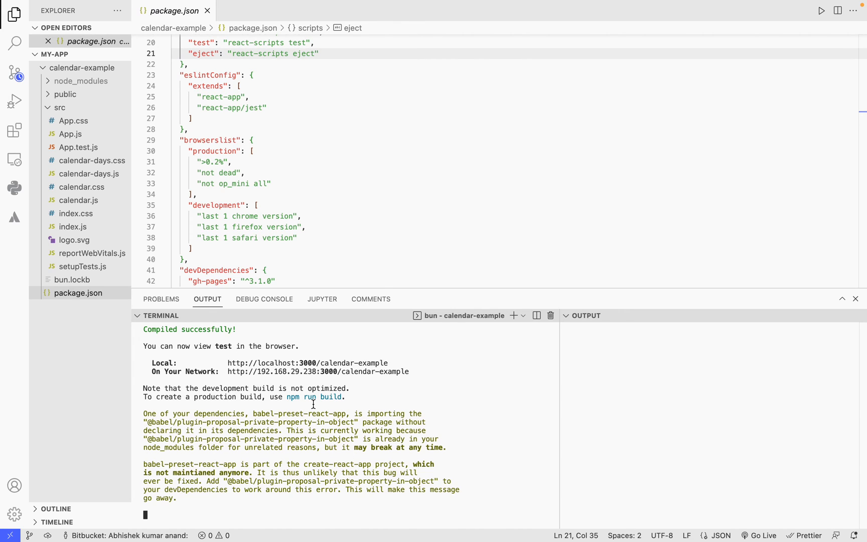
pyautogui.moveTo(351, 442)
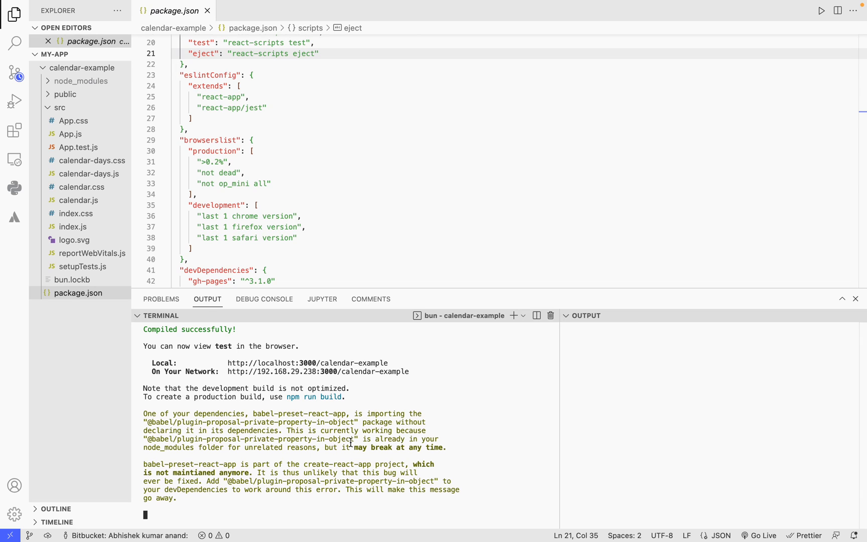